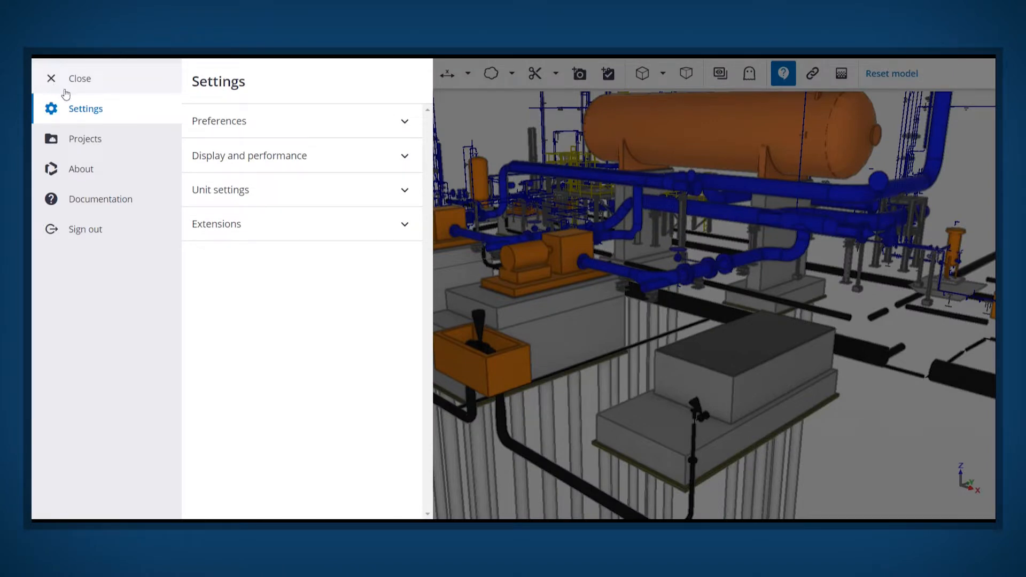
mouse_move(406, 229)
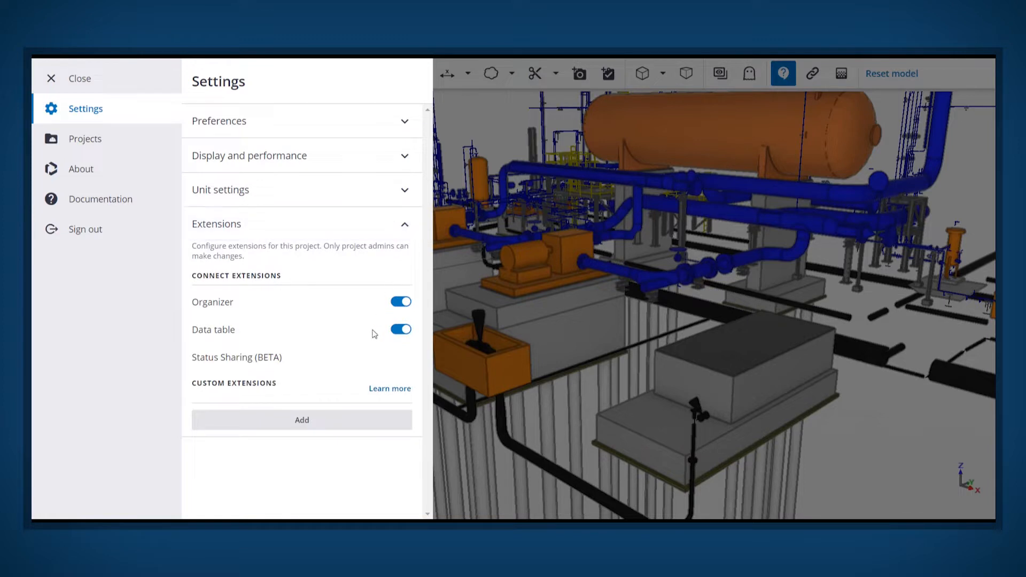
Step: Start adding a custom extension under the project's Custom Extensions
left_click(302, 419)
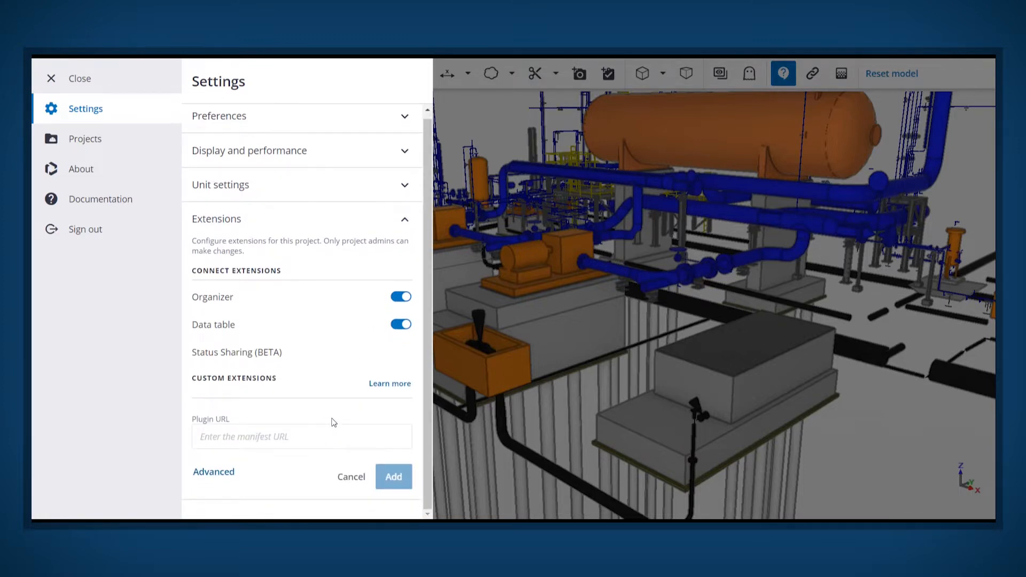
left_click(214, 471)
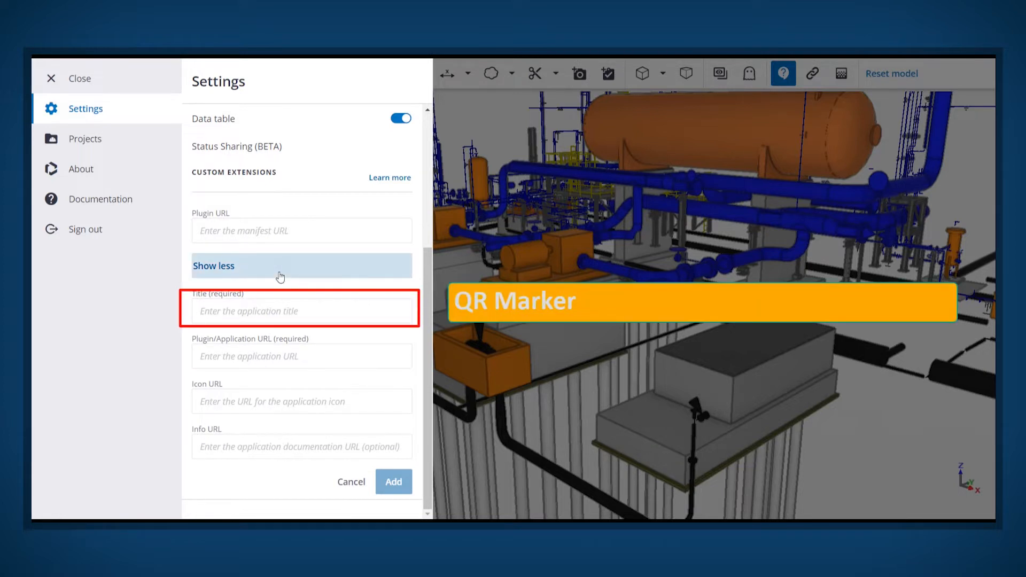
left_click(300, 356)
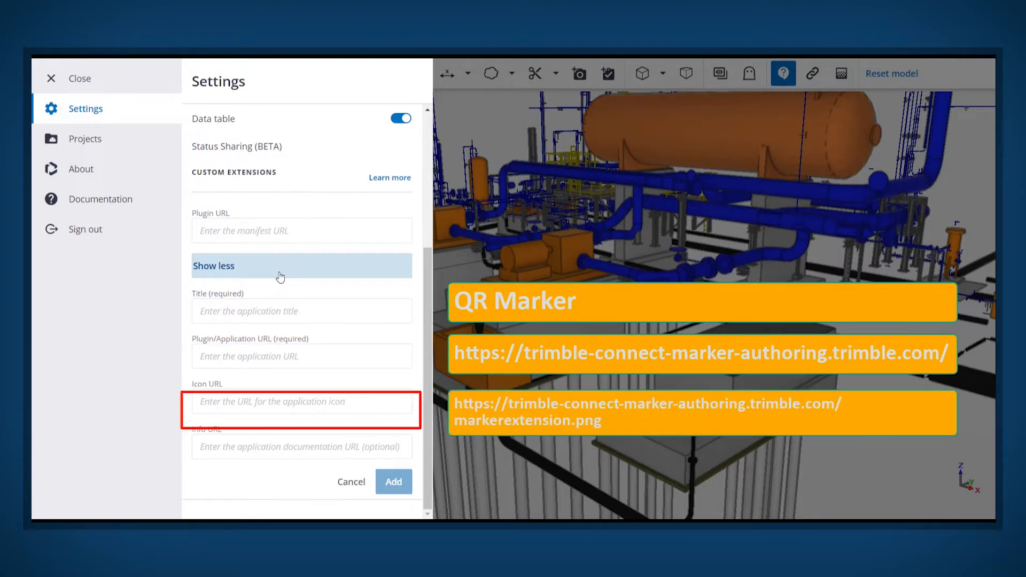
type("QR Markers")
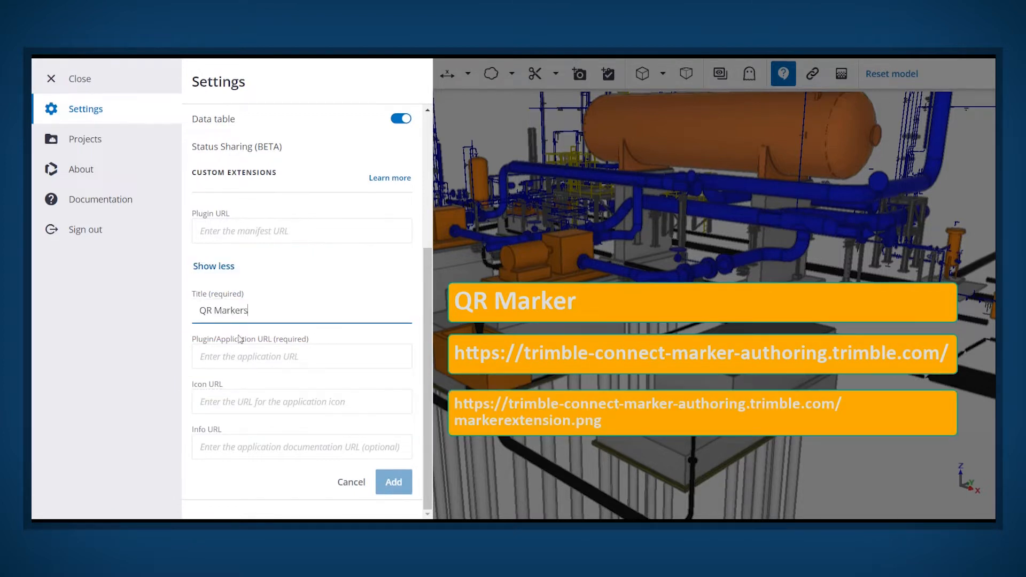
type("https://trimble-connect-marker-authoring.trimble.")
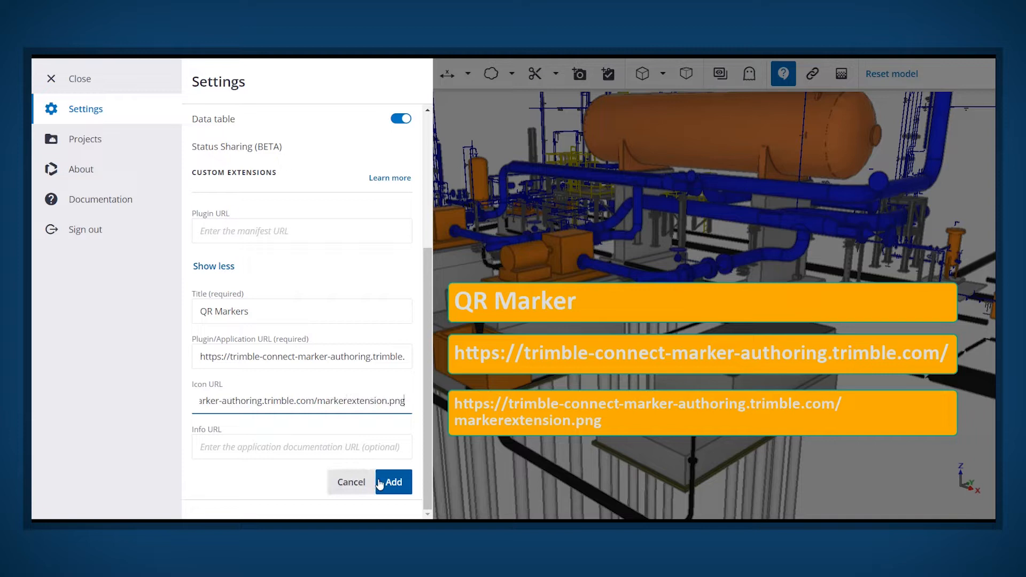
left_click(392, 482)
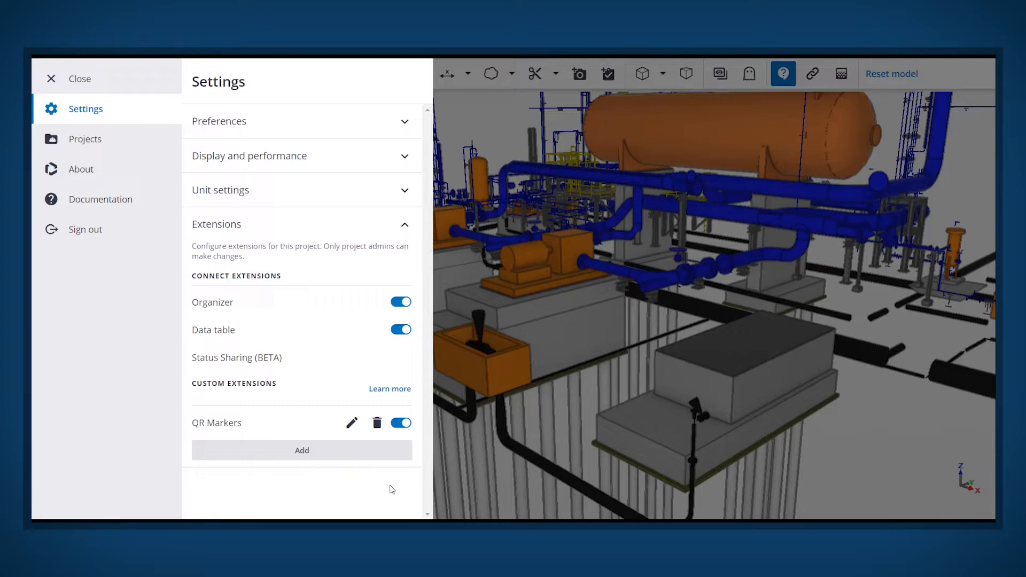
mouse_move(231, 248)
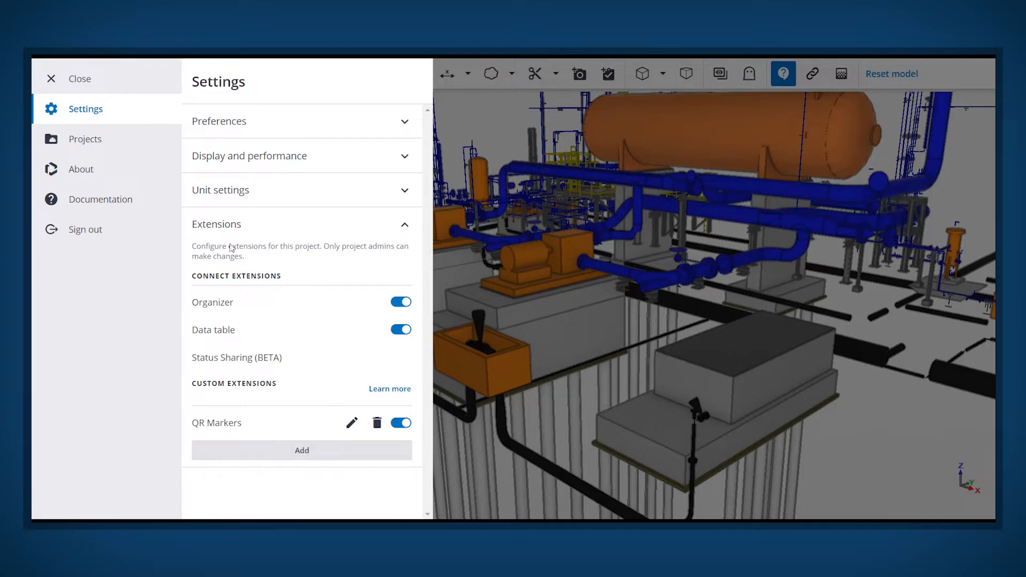
Step: Leave project settings and show Marker-5 from the Markers panel in the model
left_click(78, 78)
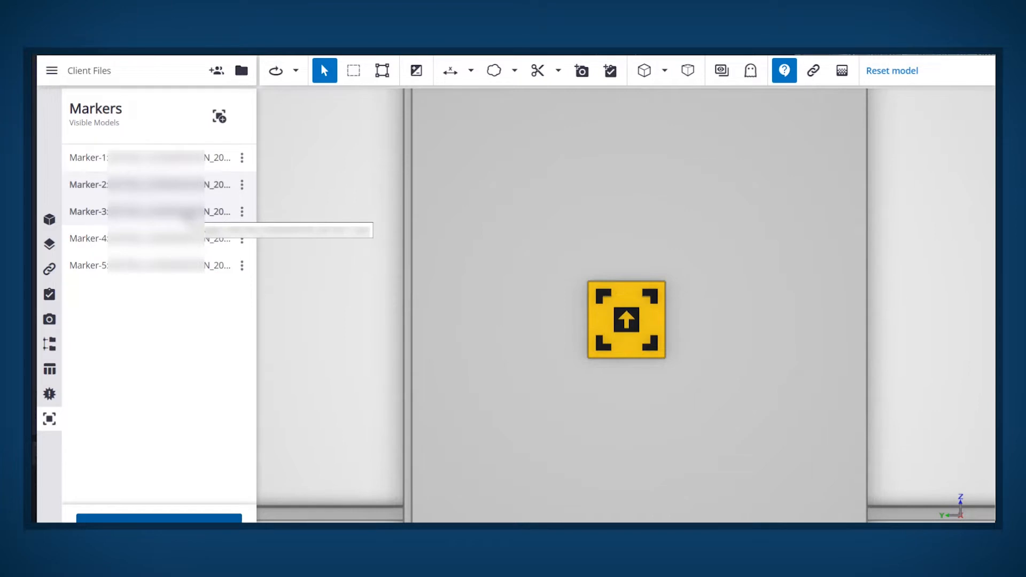
left_click(625, 319)
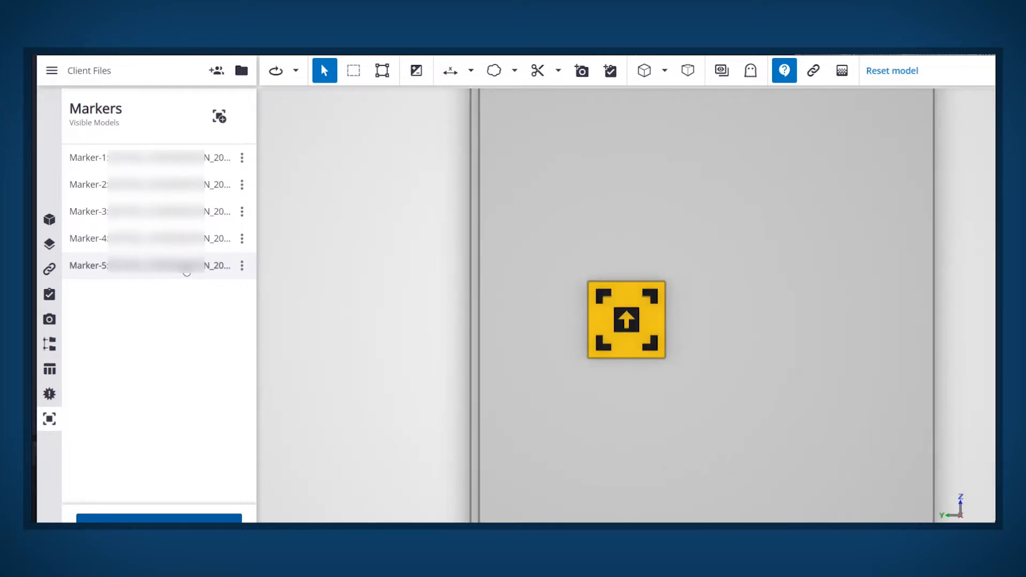
mouse_move(379, 300)
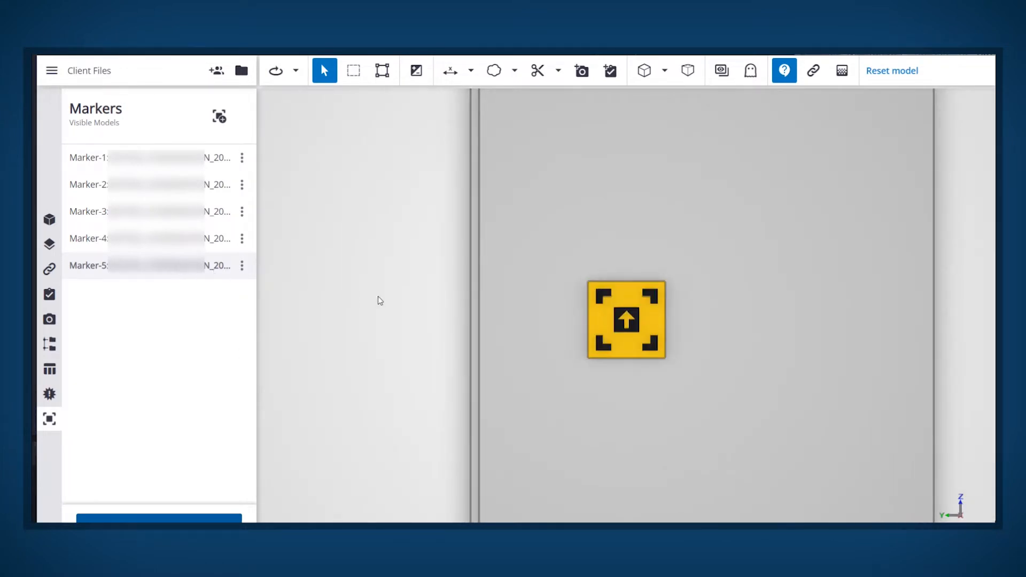
Step: Scroll the view while the AR scan targets the printed QR marker on the wall
scroll("down", 3)
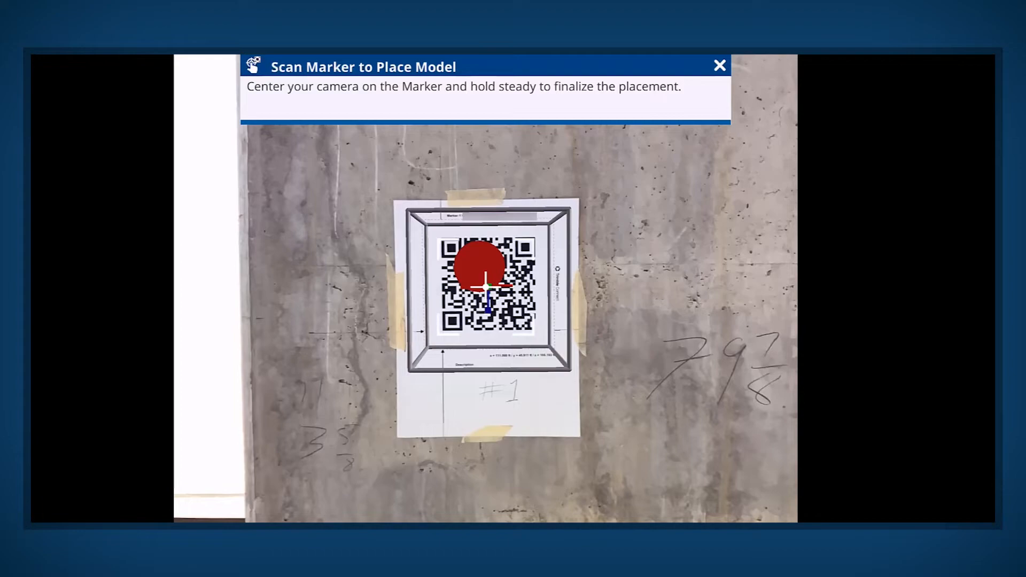
Step: Finish marker placement and show Marker-4 on the room's column
left_click(718, 66)
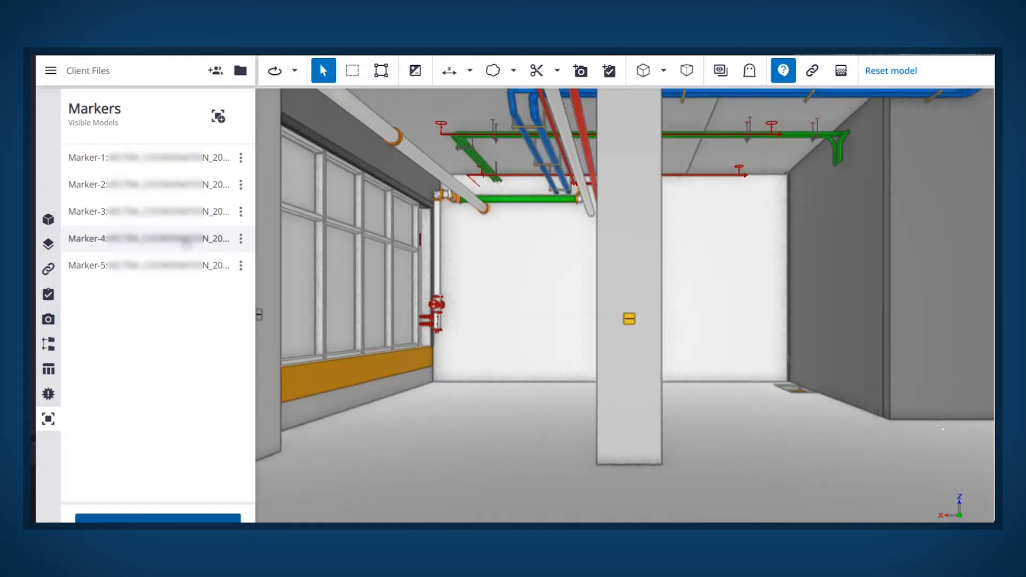
Step: Go back to the Trimble Connect projects list
left_click(628, 319)
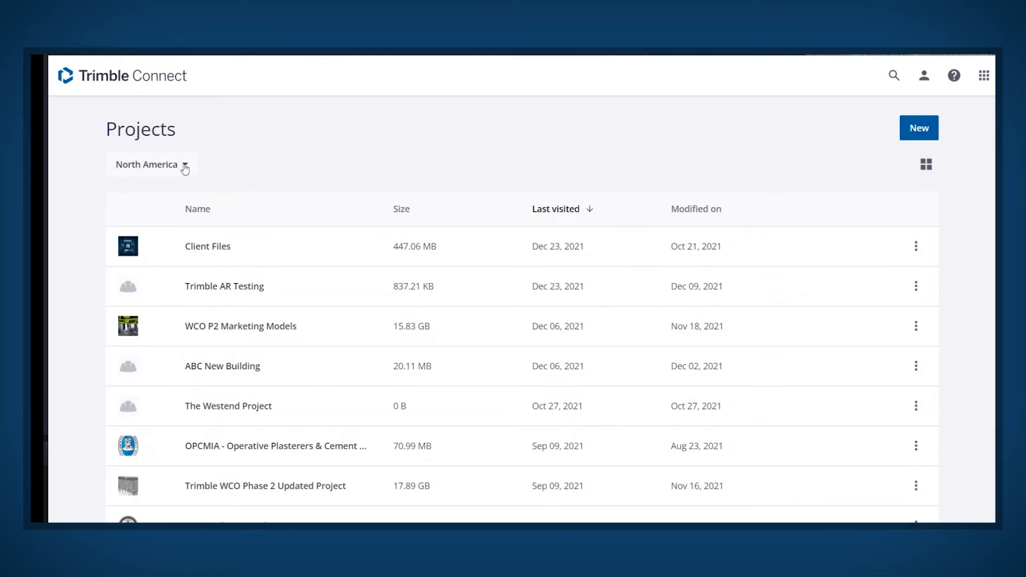
Step: In North America's Client Files project, load the 76.59 MB model from the Vectra folder
left_click(150, 164)
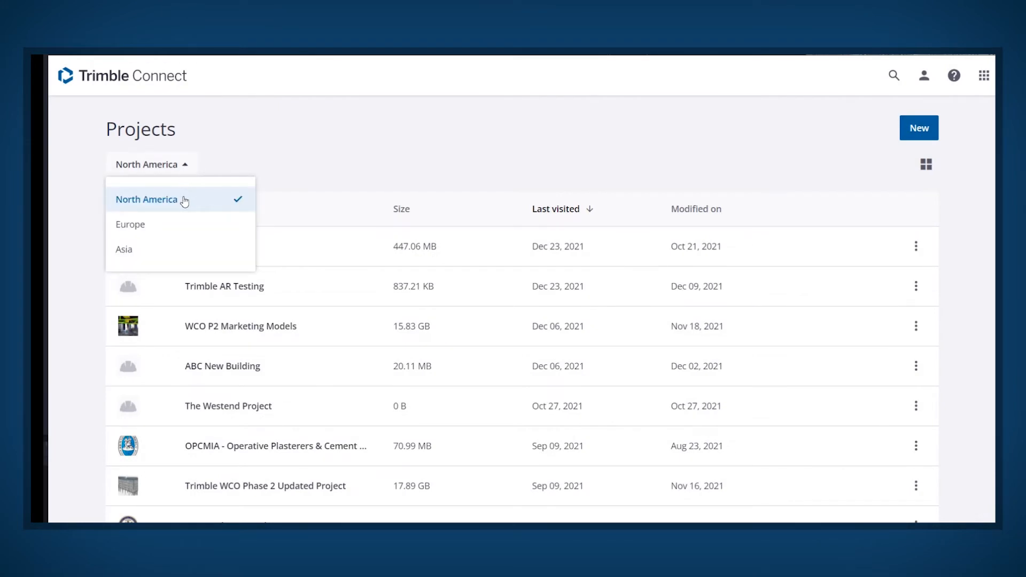
left_click(147, 199)
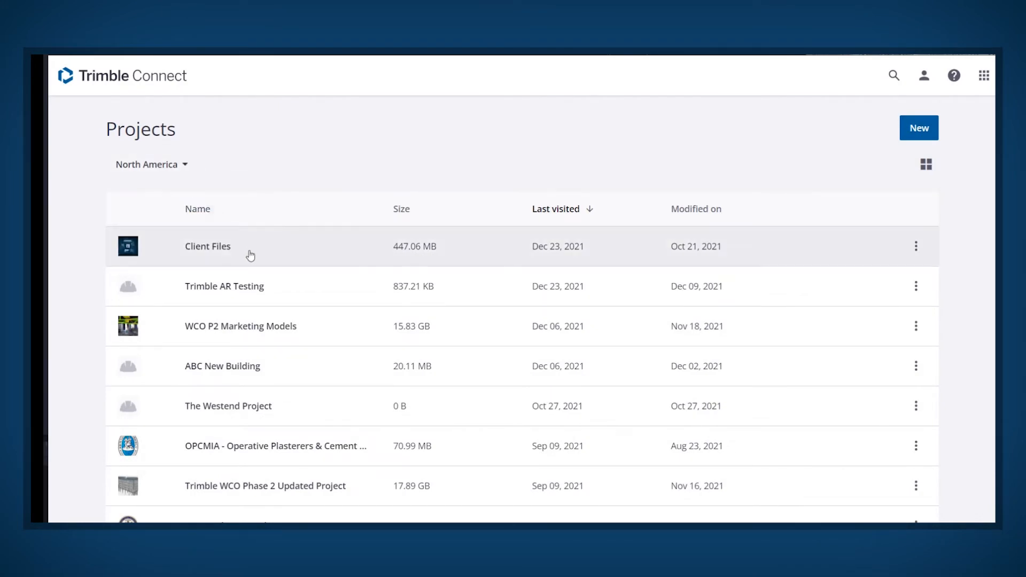
left_click(209, 246)
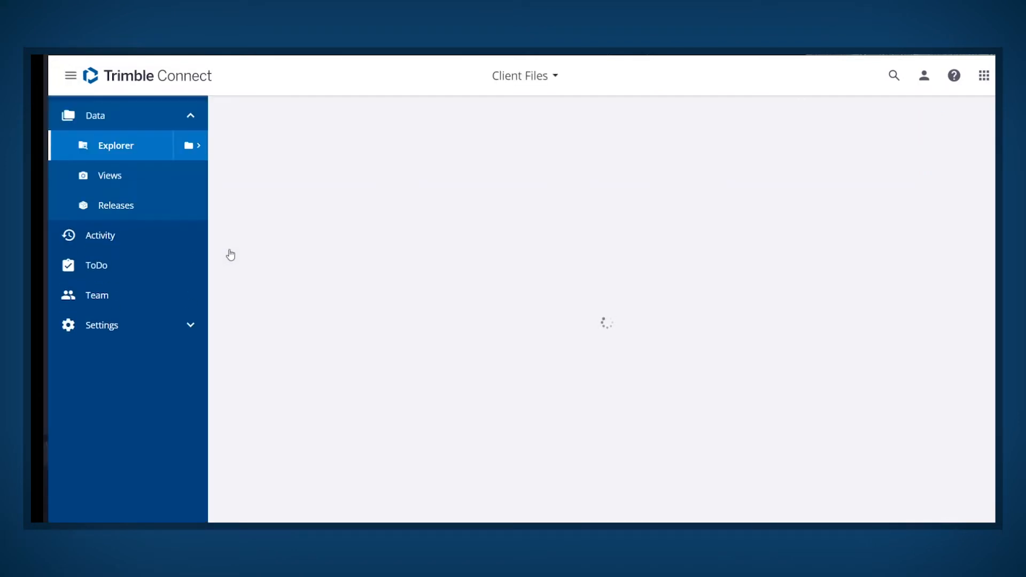
mouse_move(229, 254)
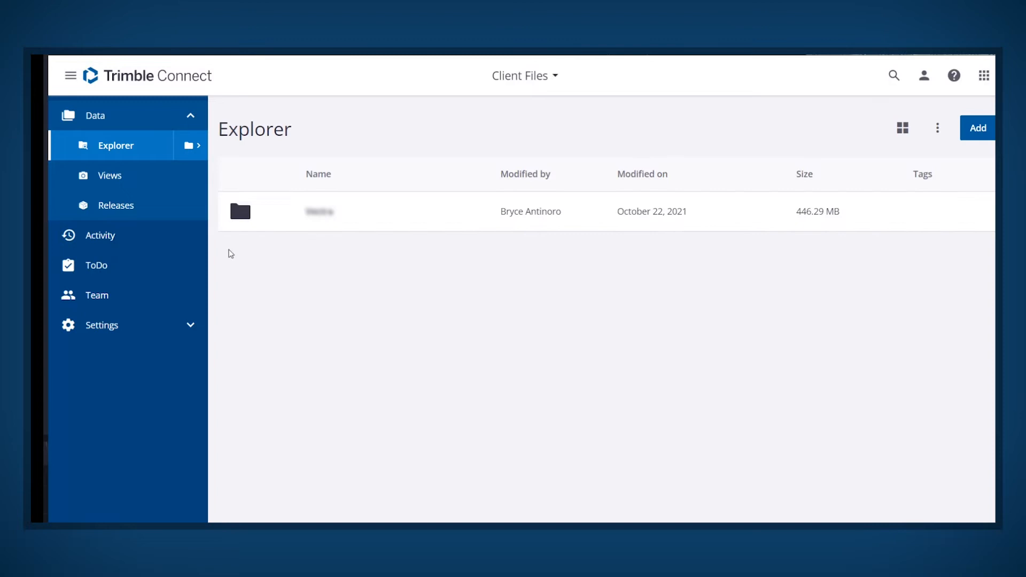
double_click(319, 210)
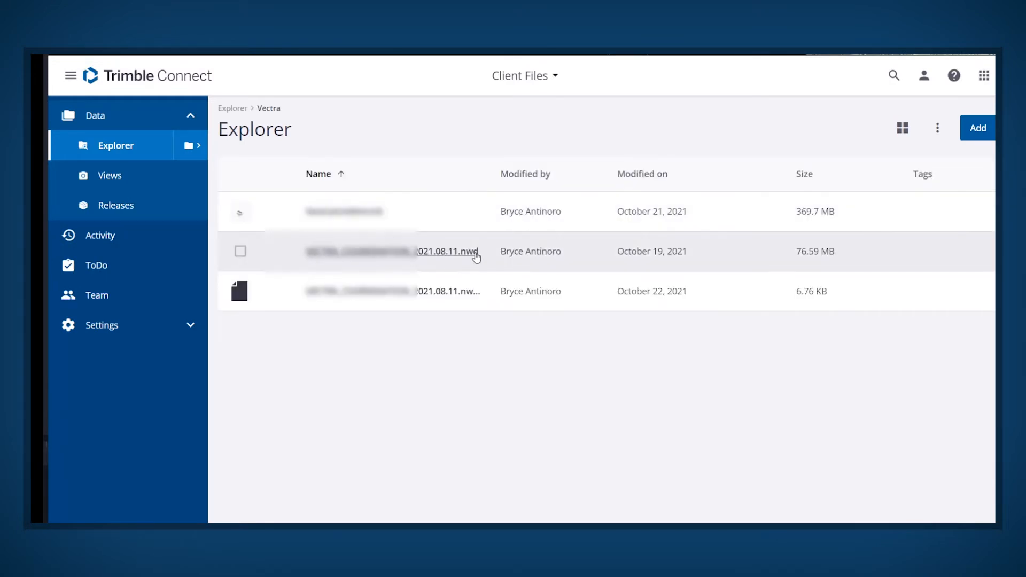
left_click(448, 252)
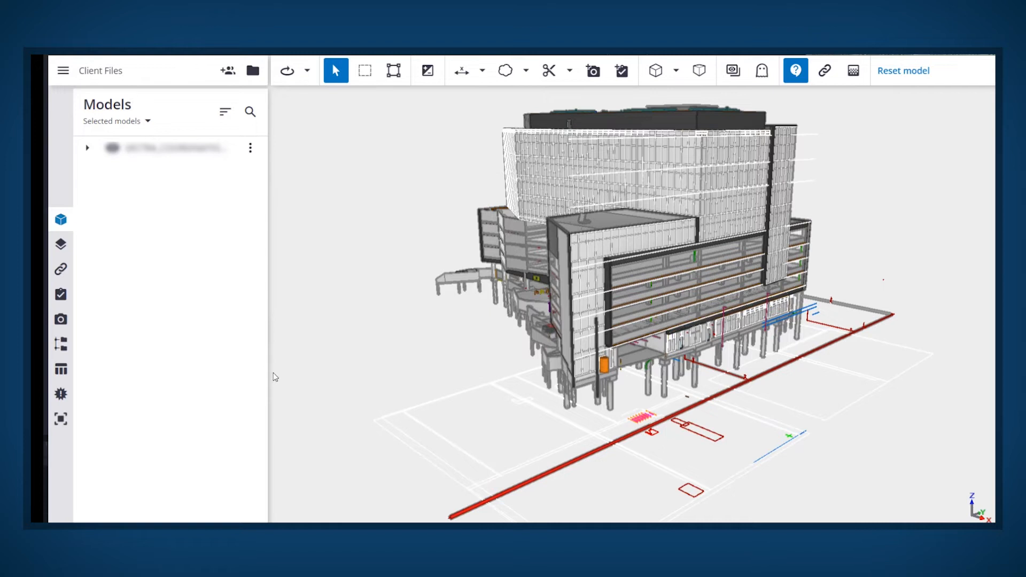
Step: Show the QR Markers list and section through the outer wall to reach the interior column
left_click(60, 419)
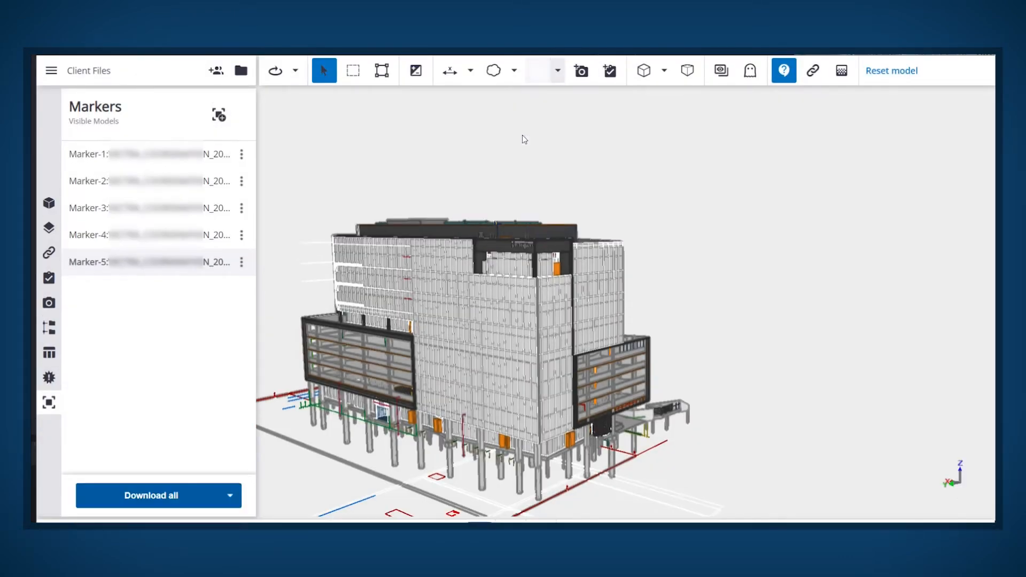
left_click(536, 71)
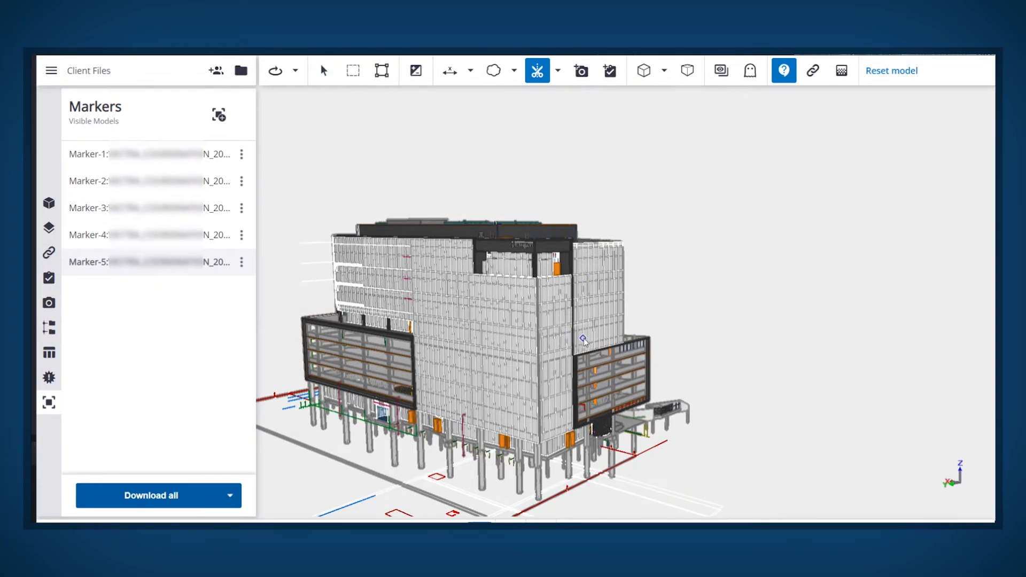
left_click(323, 70)
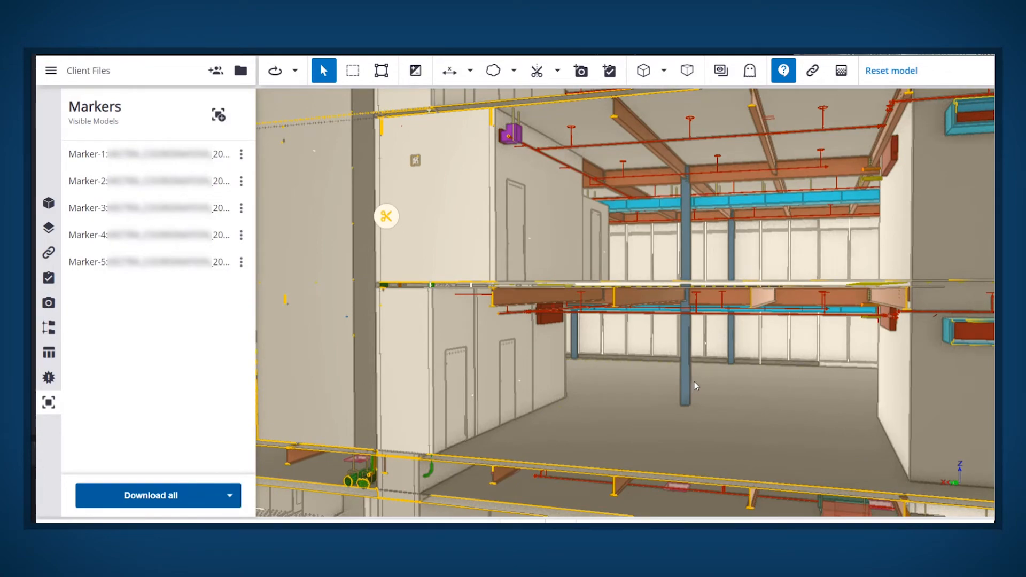
left_click(48, 402)
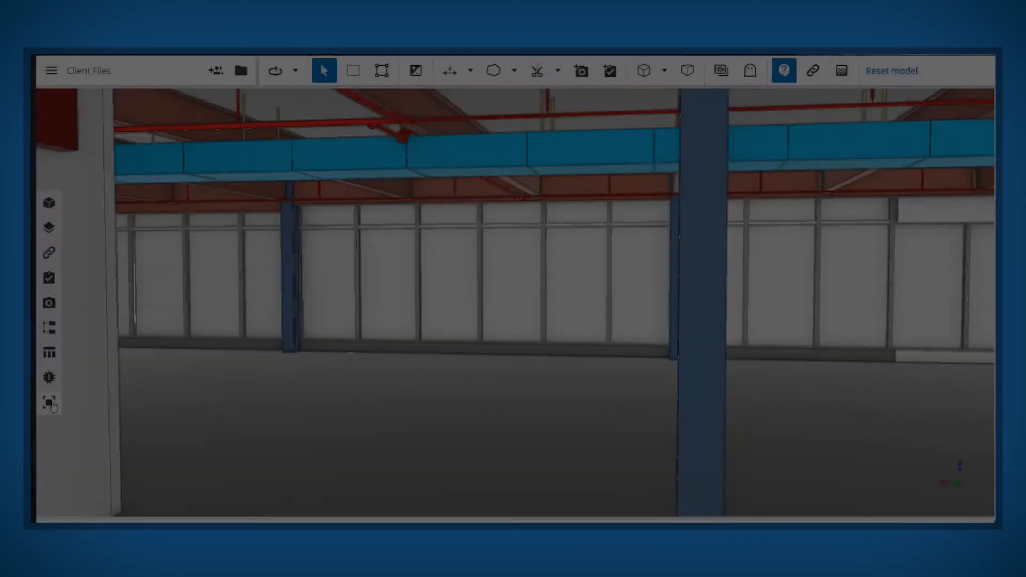
left_click(49, 403)
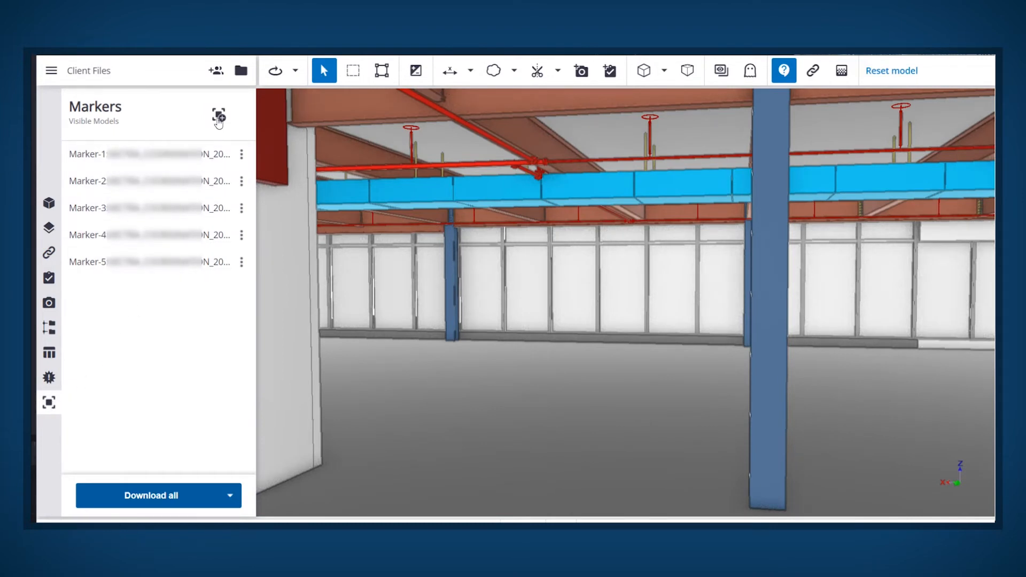
Step: Place a new marker on the blue column and measure 3 1/4" from left and 5' up
left_click(218, 115)
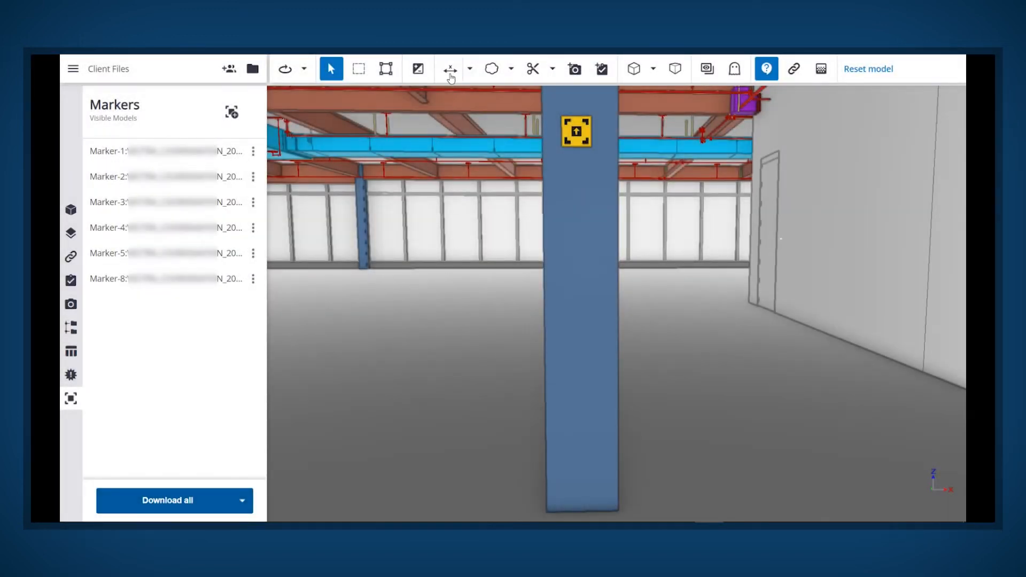
left_click(450, 69)
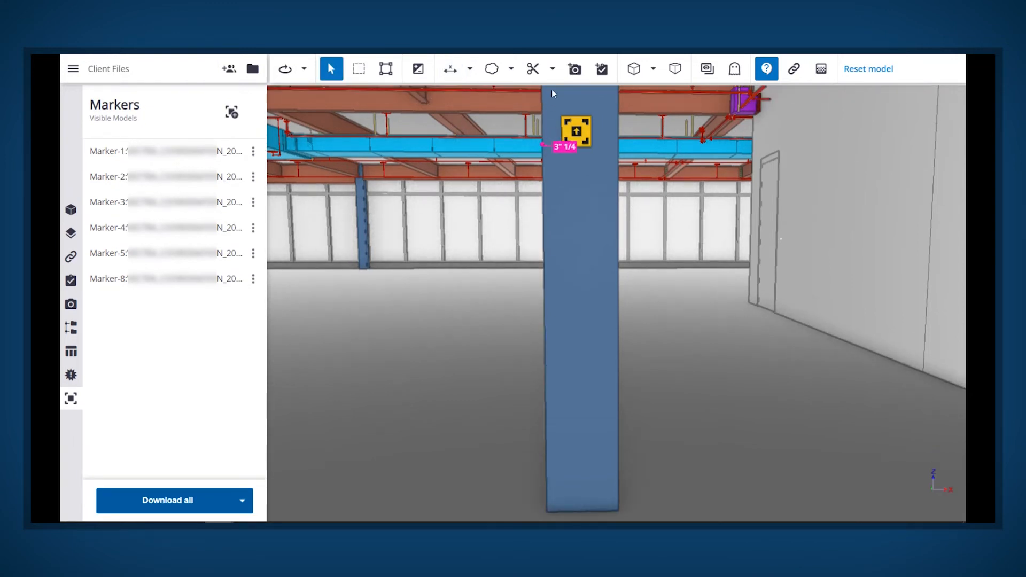
left_click(450, 69)
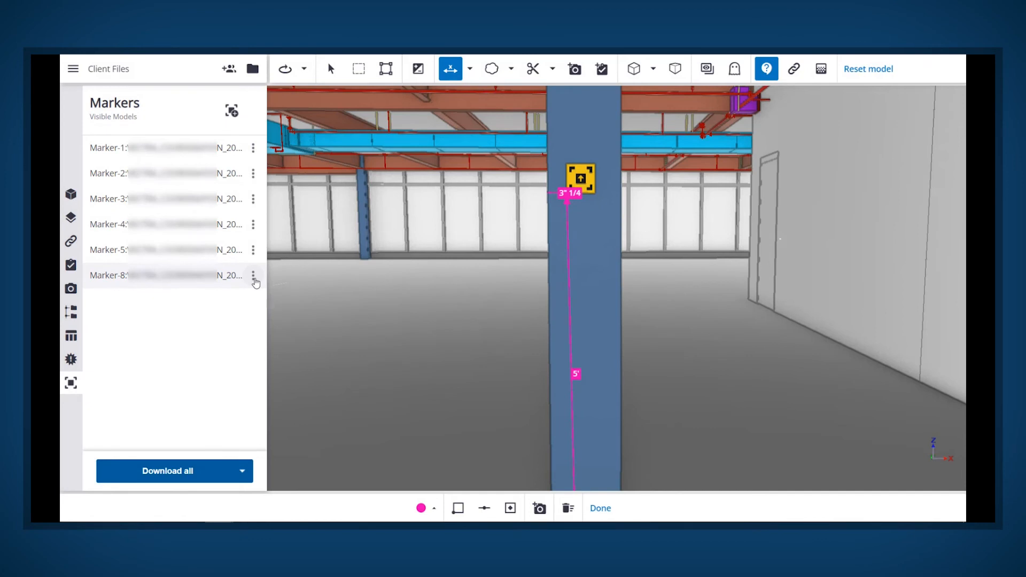
Step: Save the description 'Place Marker 8 ... 3 1/4" from left x 5'' on the new marker
left_click(254, 275)
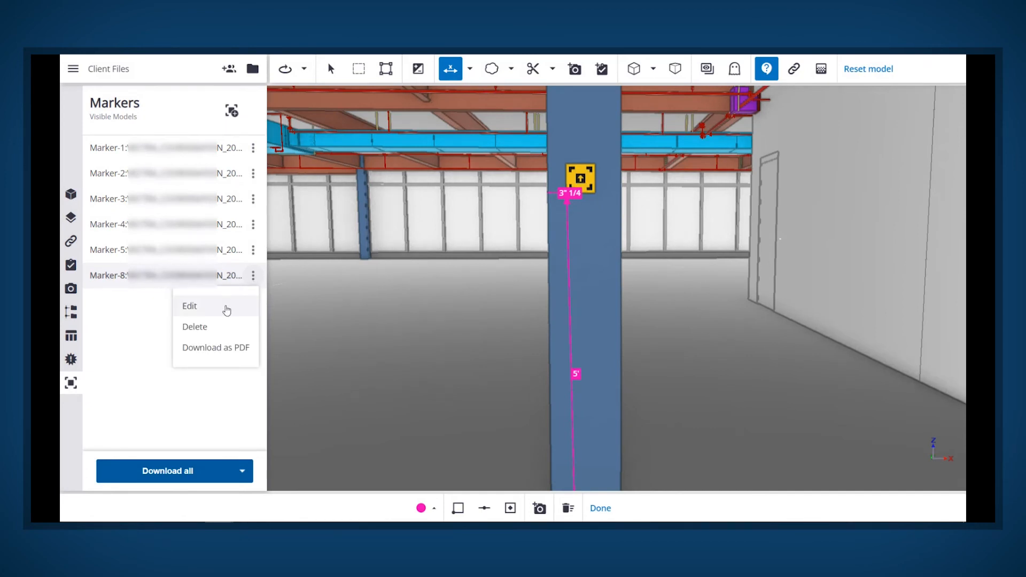
left_click(189, 306)
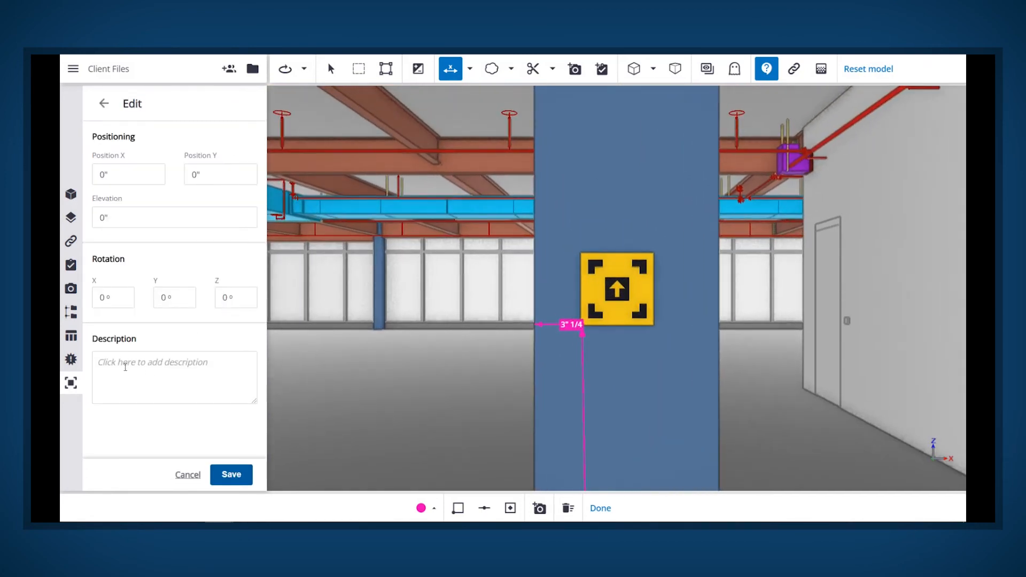
left_click(174, 377)
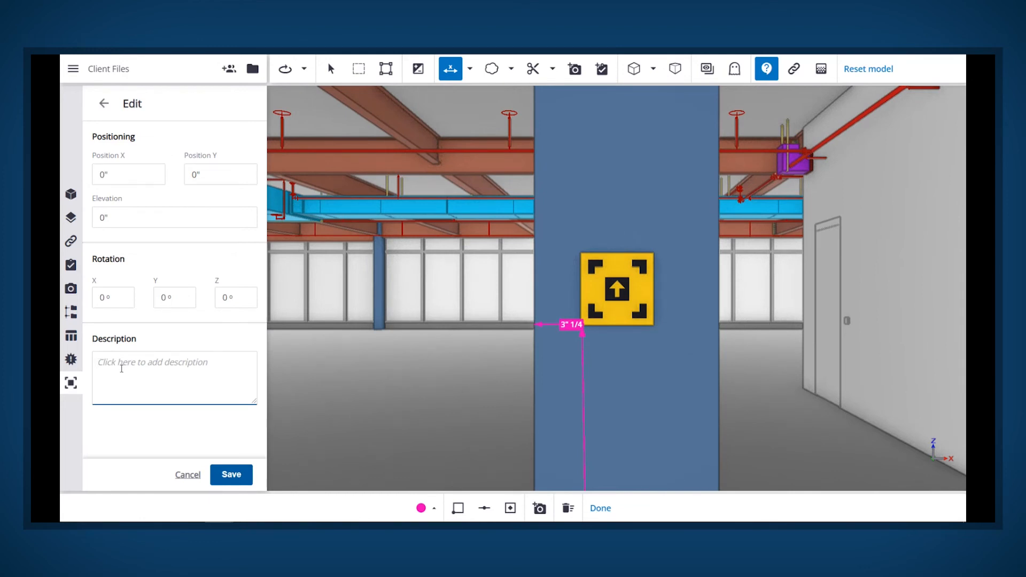
type("Place Marker 8")
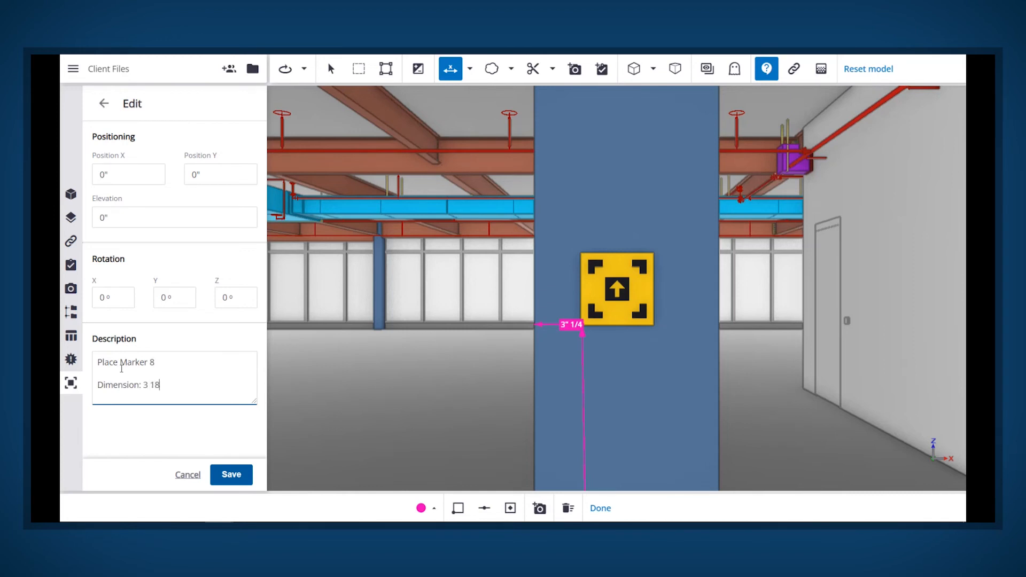
type("/4\" from left x 5' from the bottom")
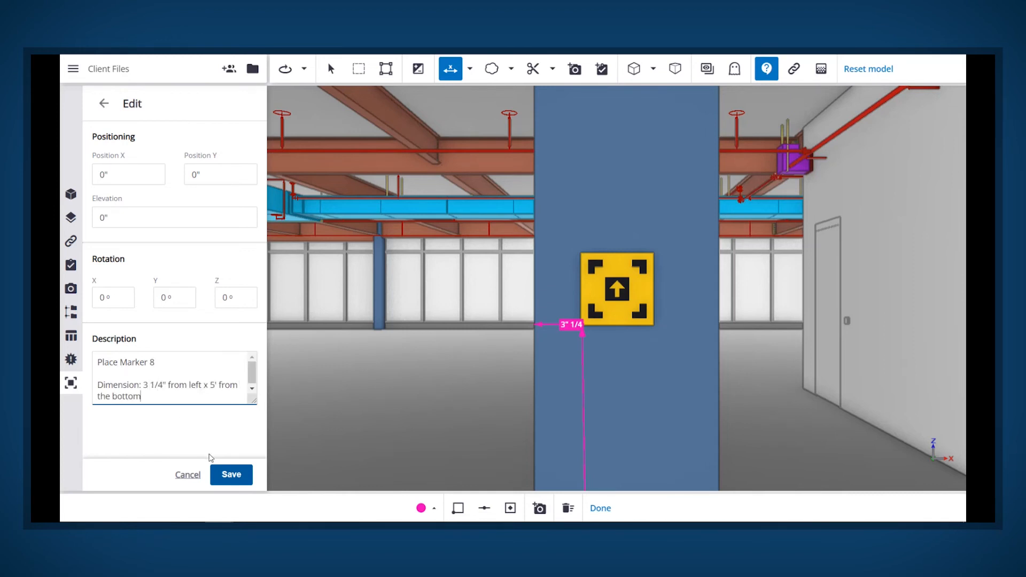
left_click(231, 475)
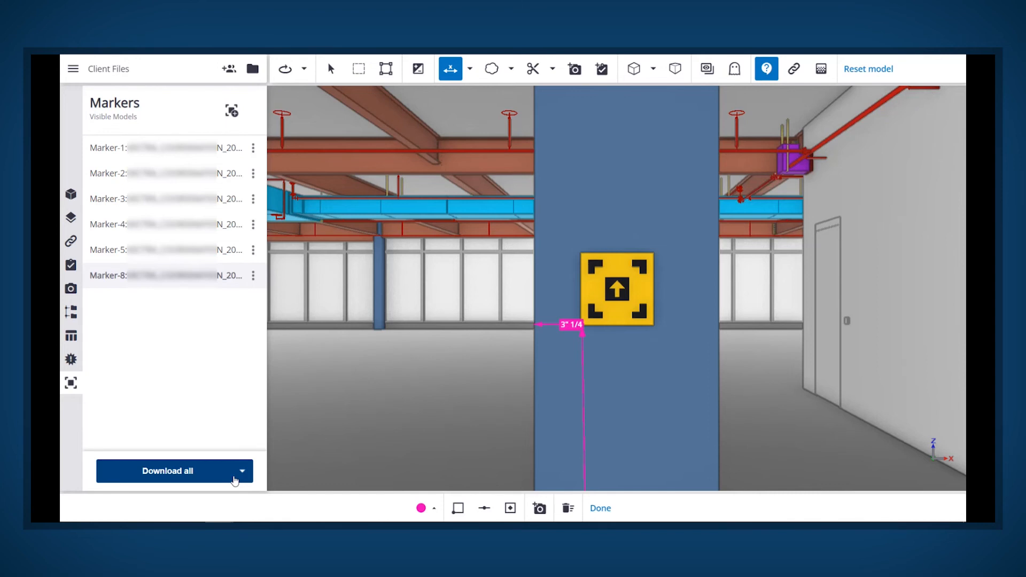
mouse_move(223, 419)
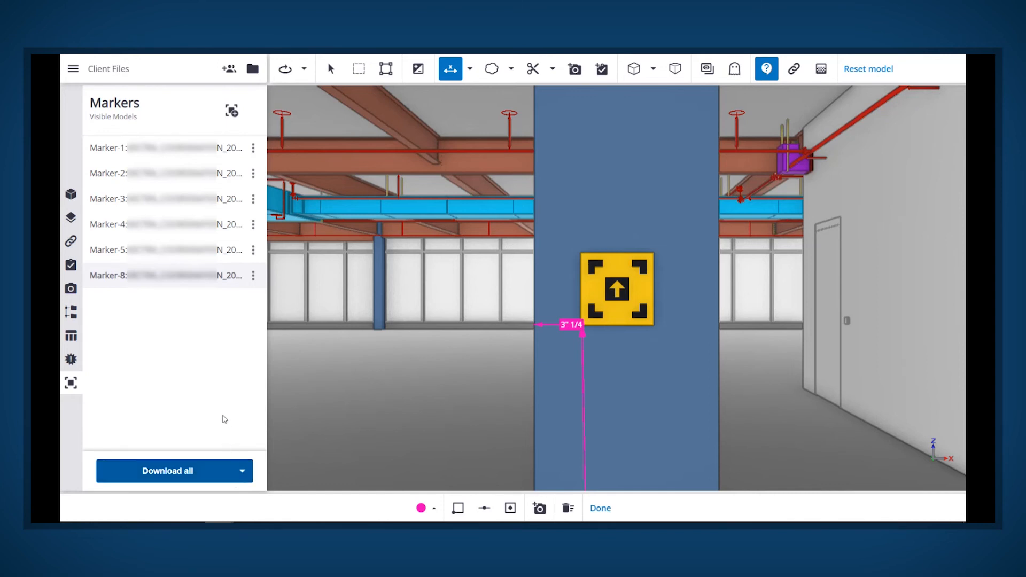
Step: Download marker 8 as a PDF printout and review its QR code, coordinates and placement description
left_click(253, 275)
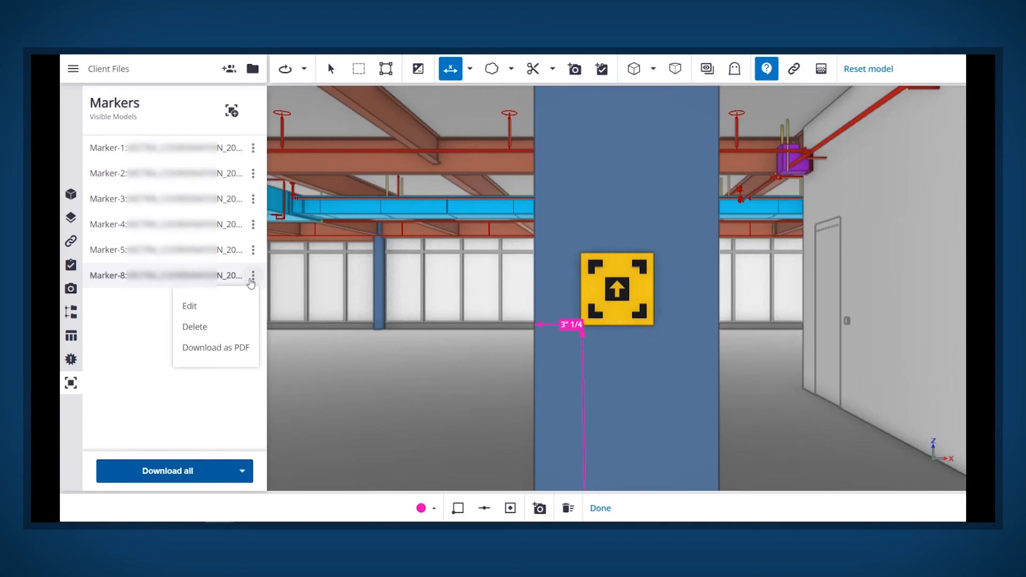
mouse_move(214, 347)
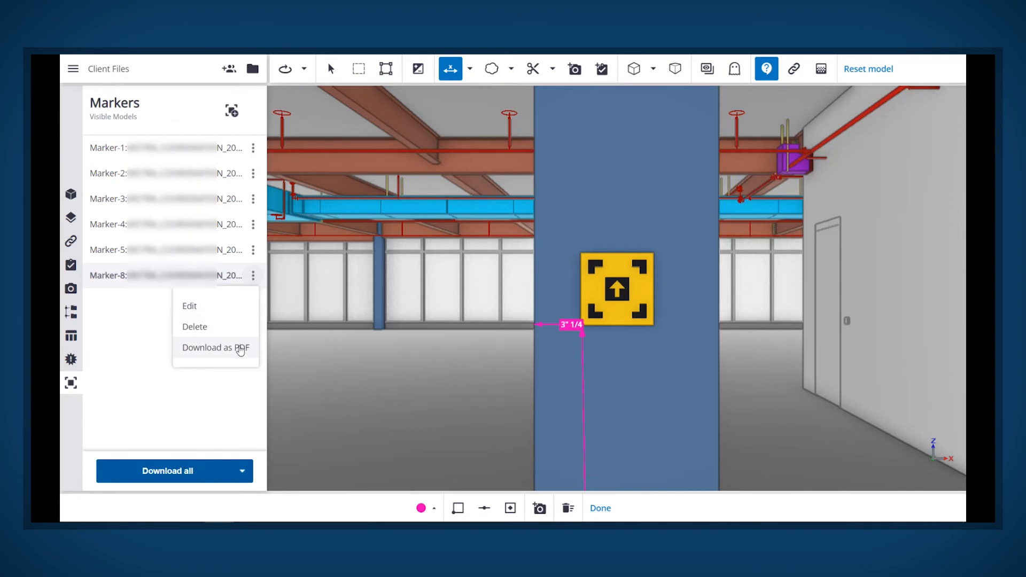
left_click(215, 347)
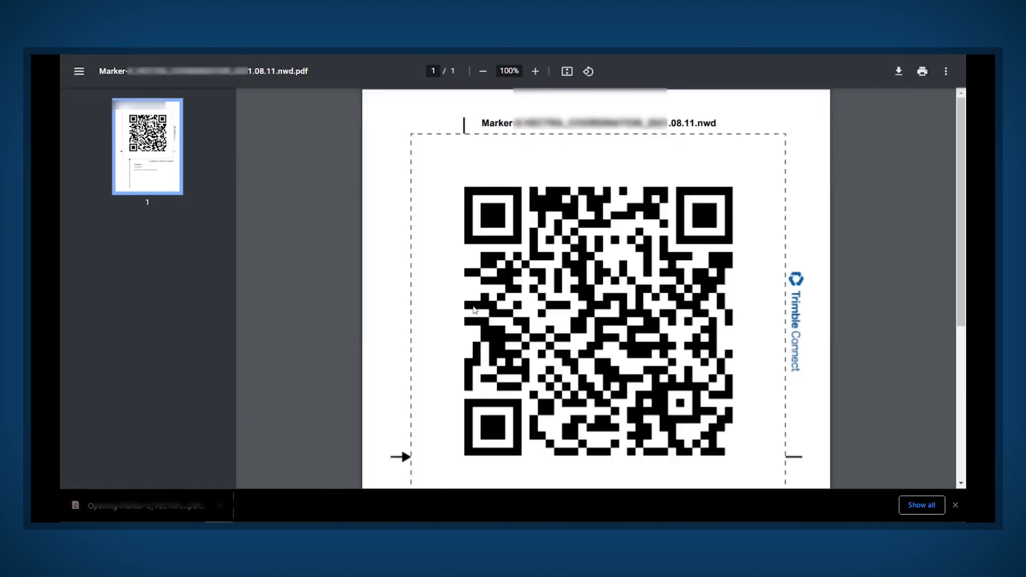
scroll("down", 3)
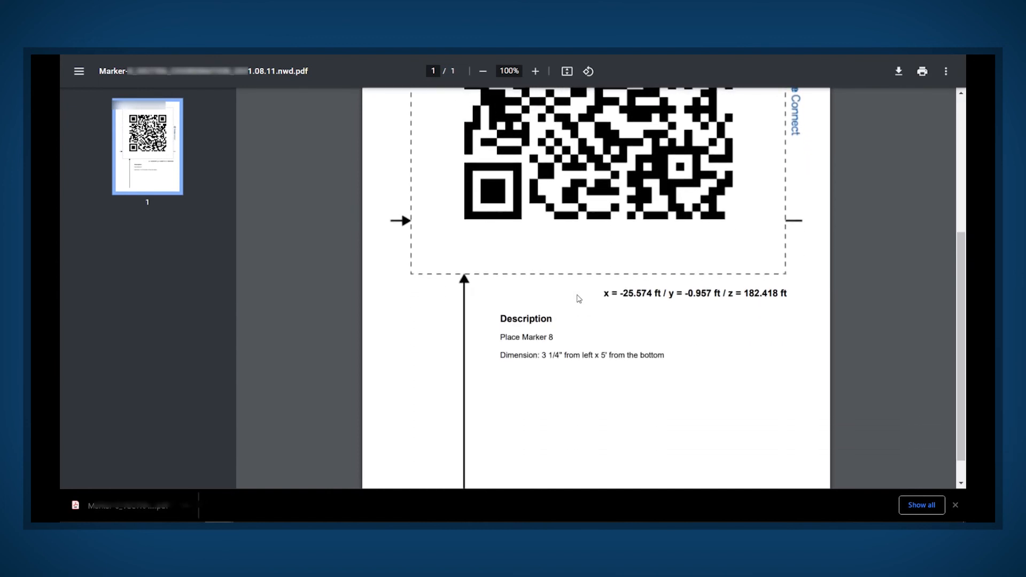